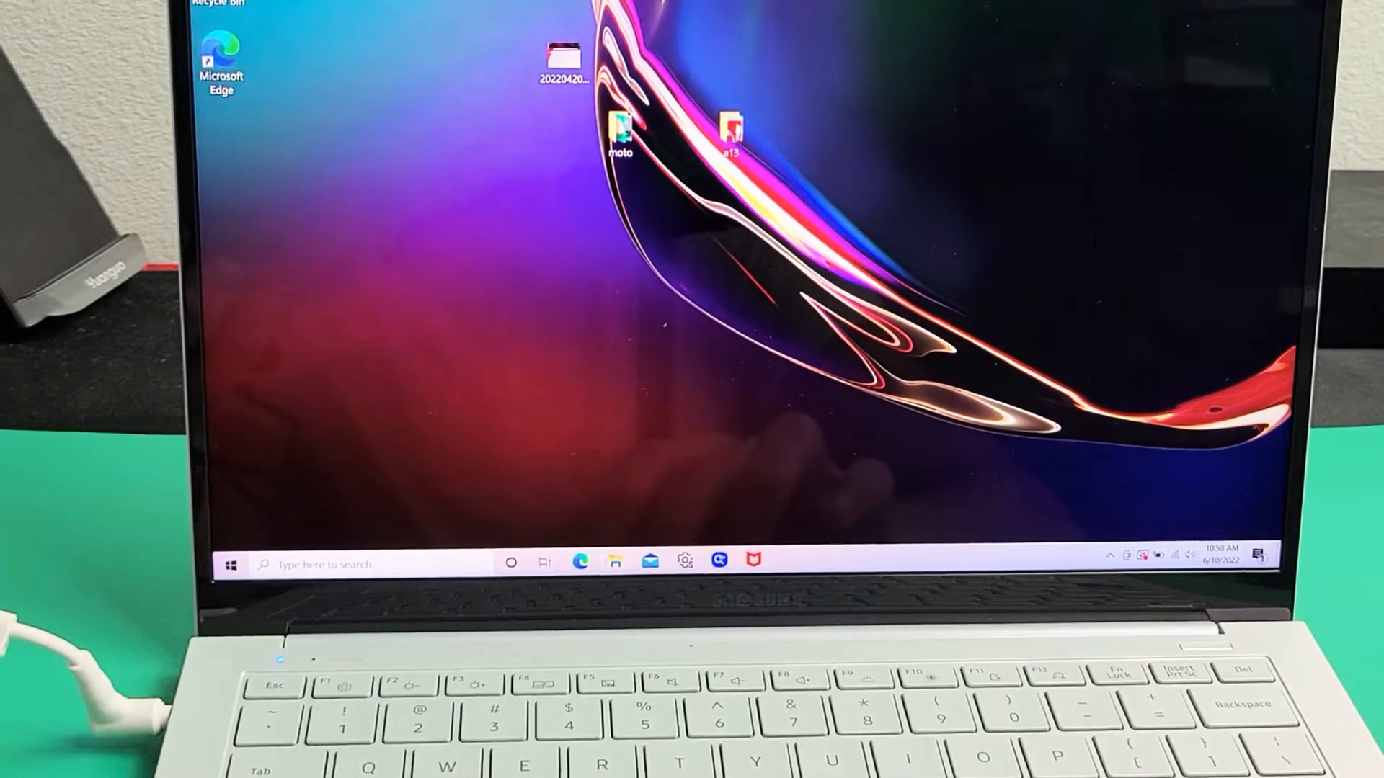
# Launch File Explorer from the taskbar showing Quick access
pyautogui.click(613, 563)
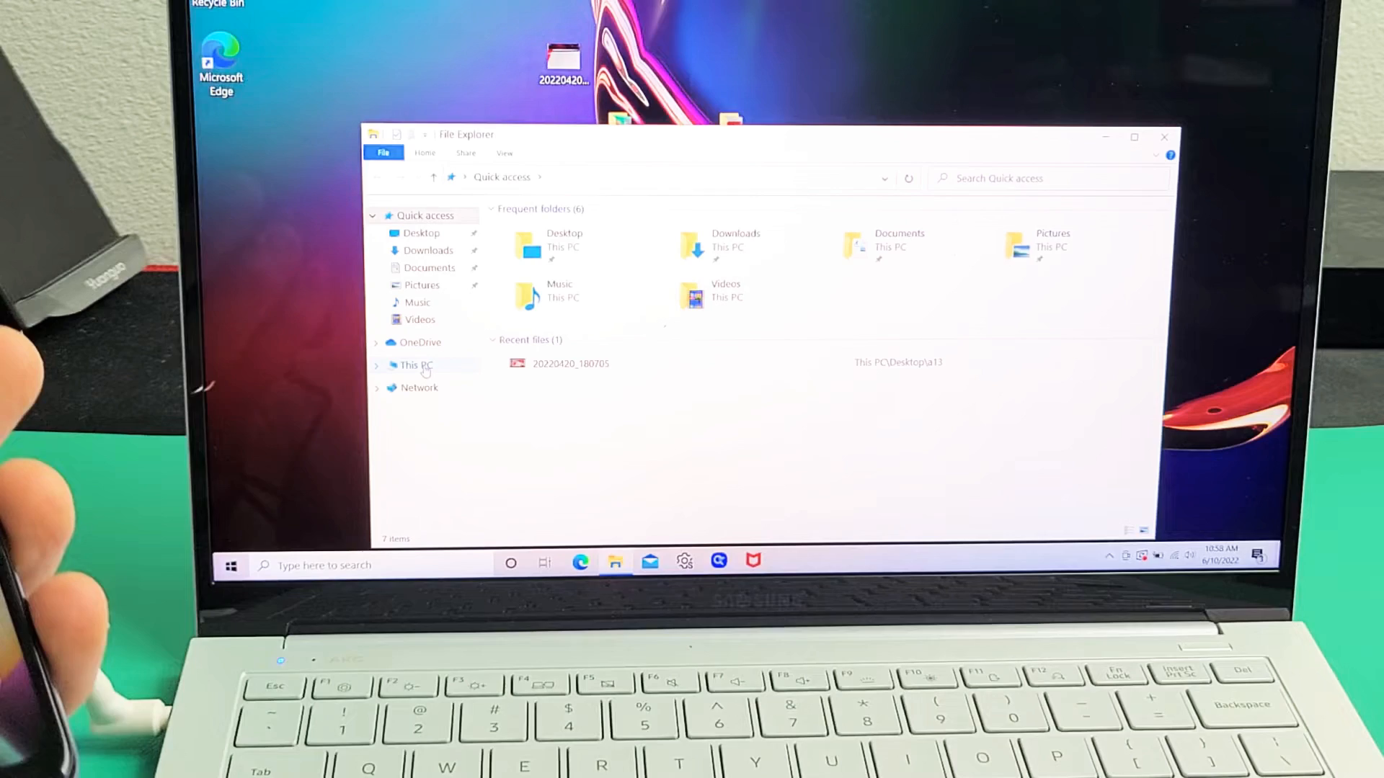
pyautogui.click(415, 364)
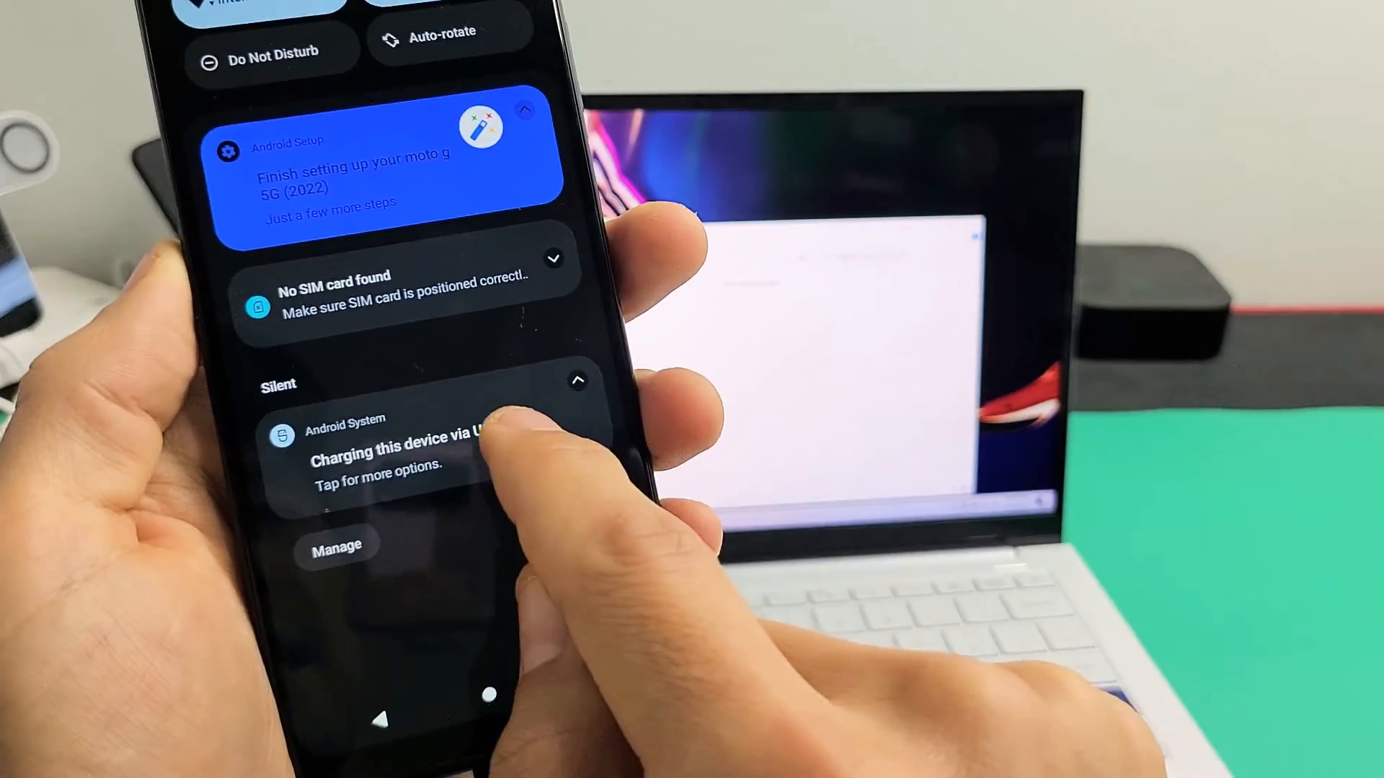
# Open the phone's USB charging options and choose File Transfer
pyautogui.click(388, 460)
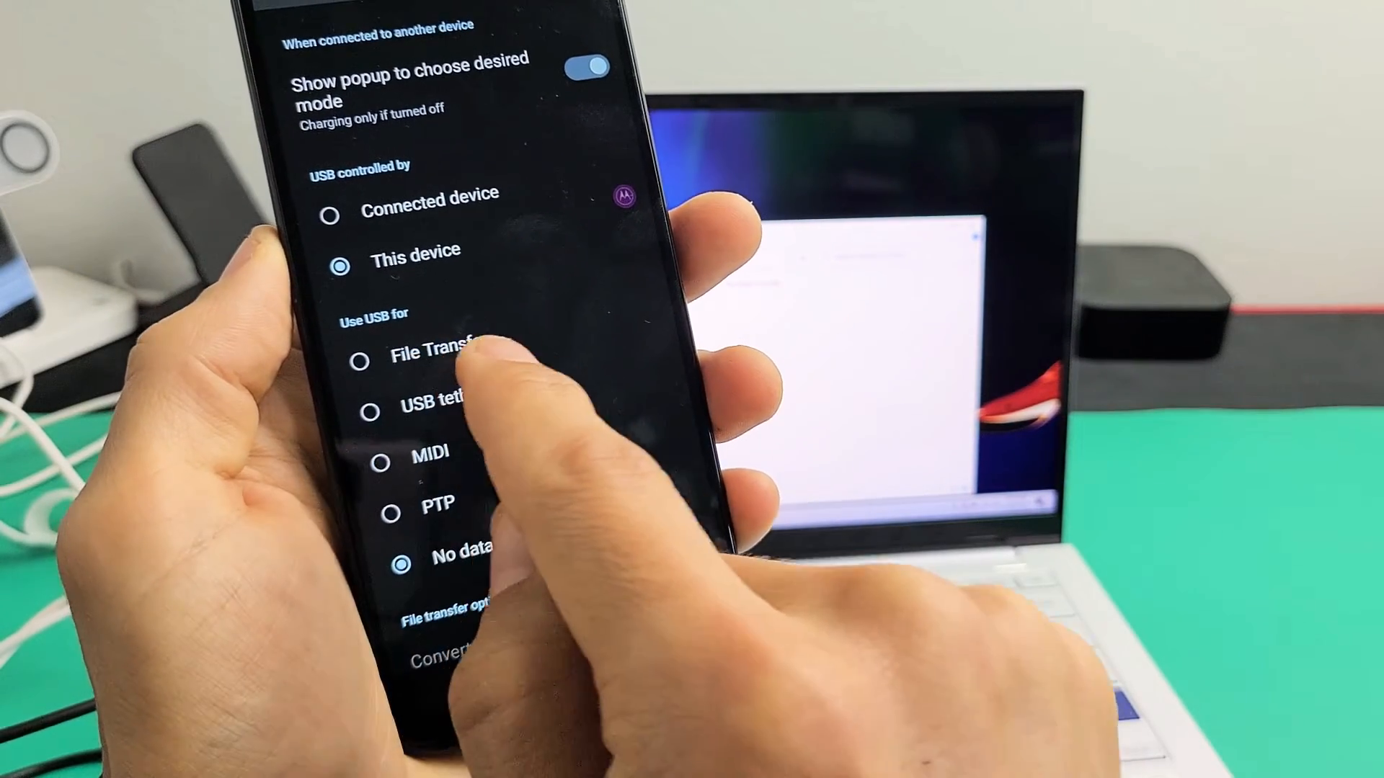
pyautogui.click(361, 360)
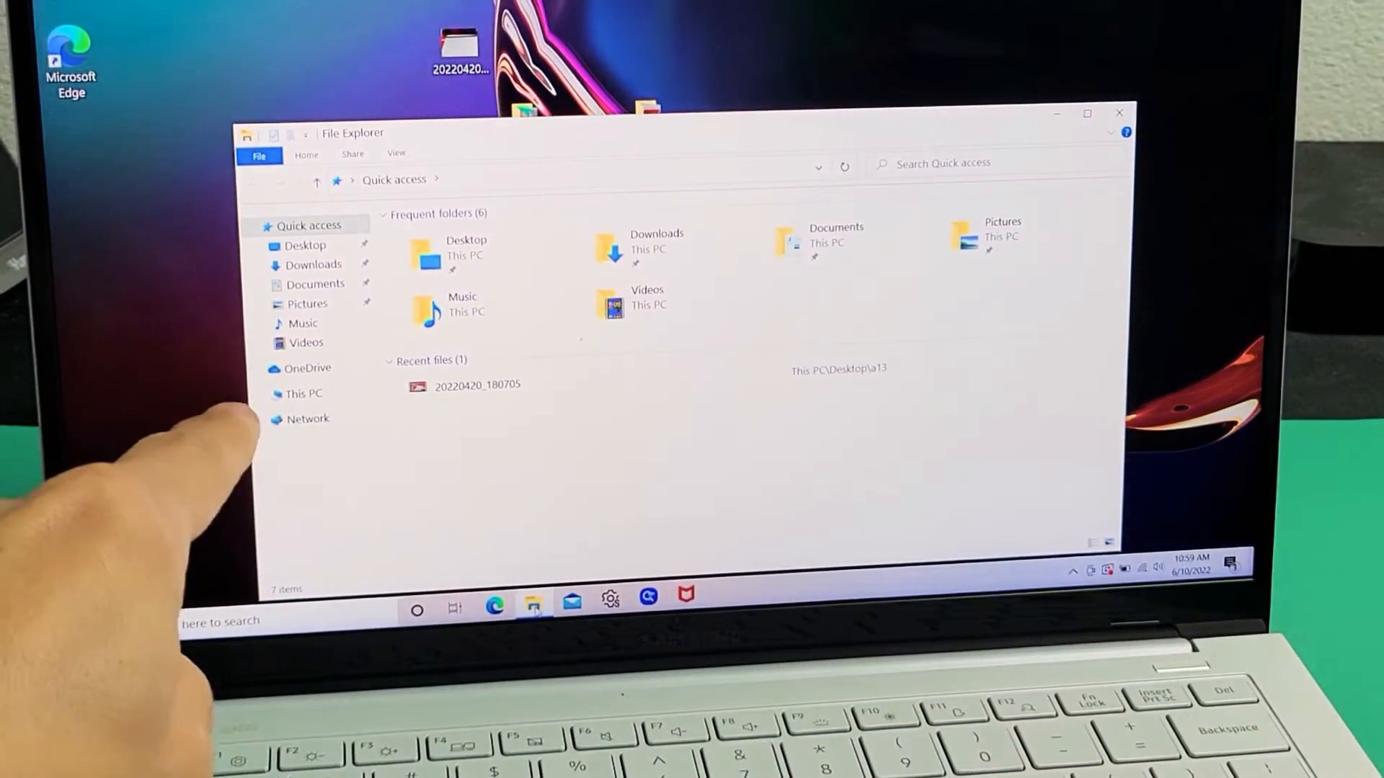
# Go through This PC into moto g 5G (2022) Internal shared storage
pyautogui.click(303, 394)
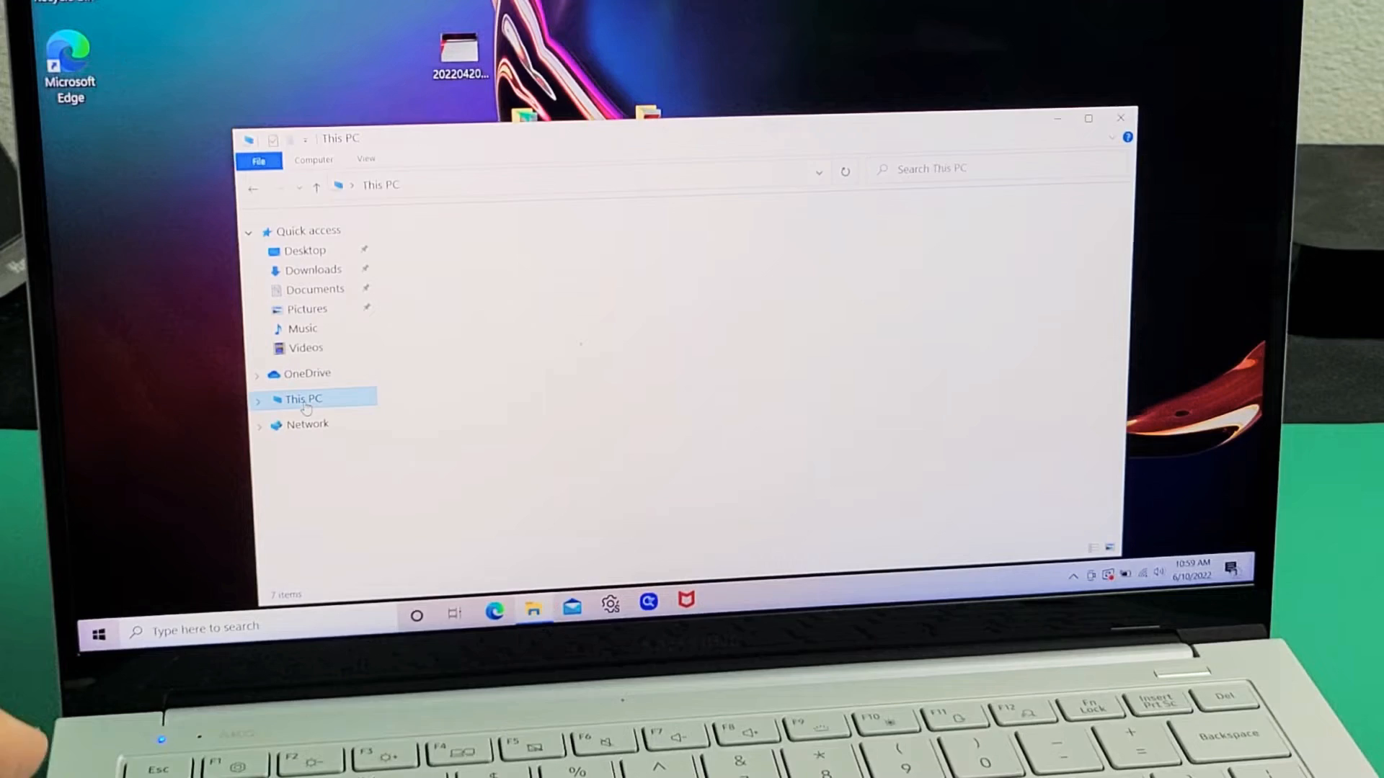
pyautogui.click(302, 398)
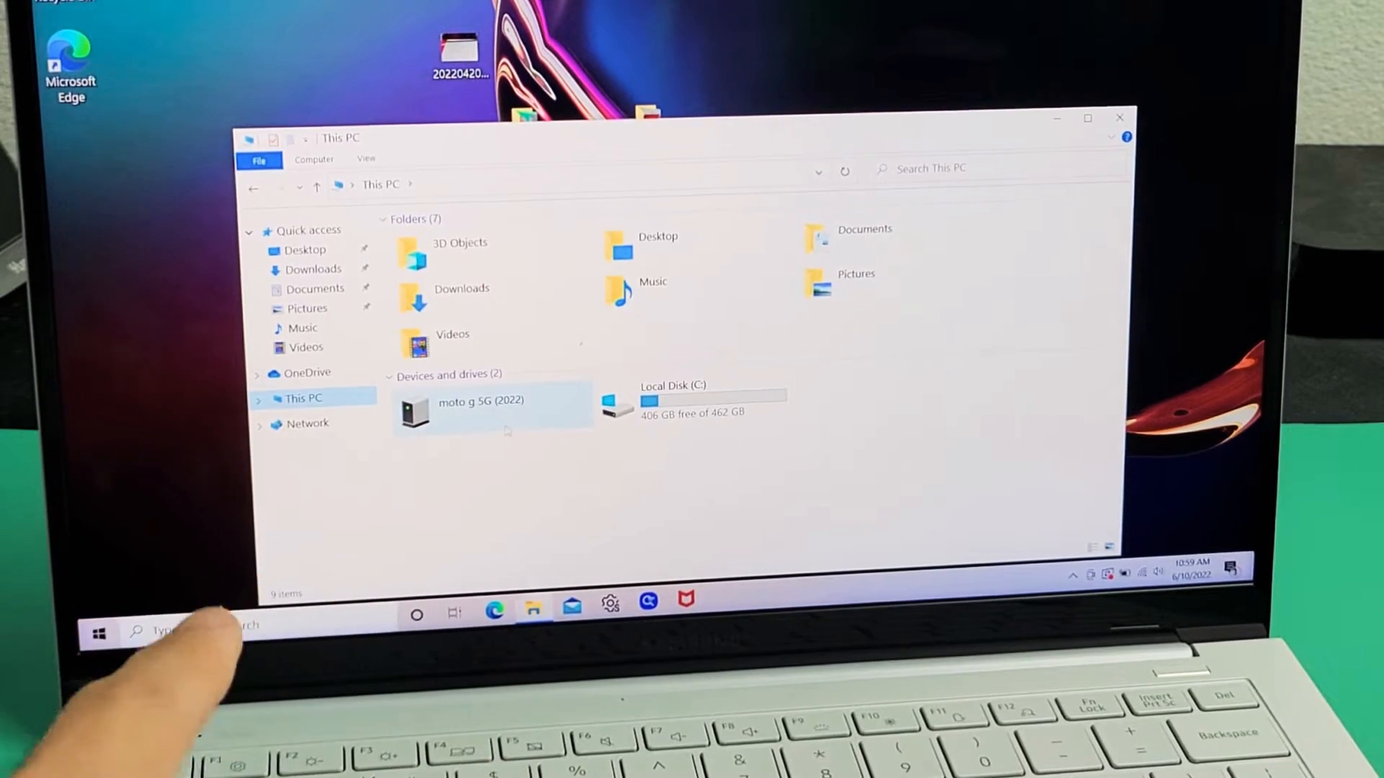
pyautogui.doubleClick(481, 406)
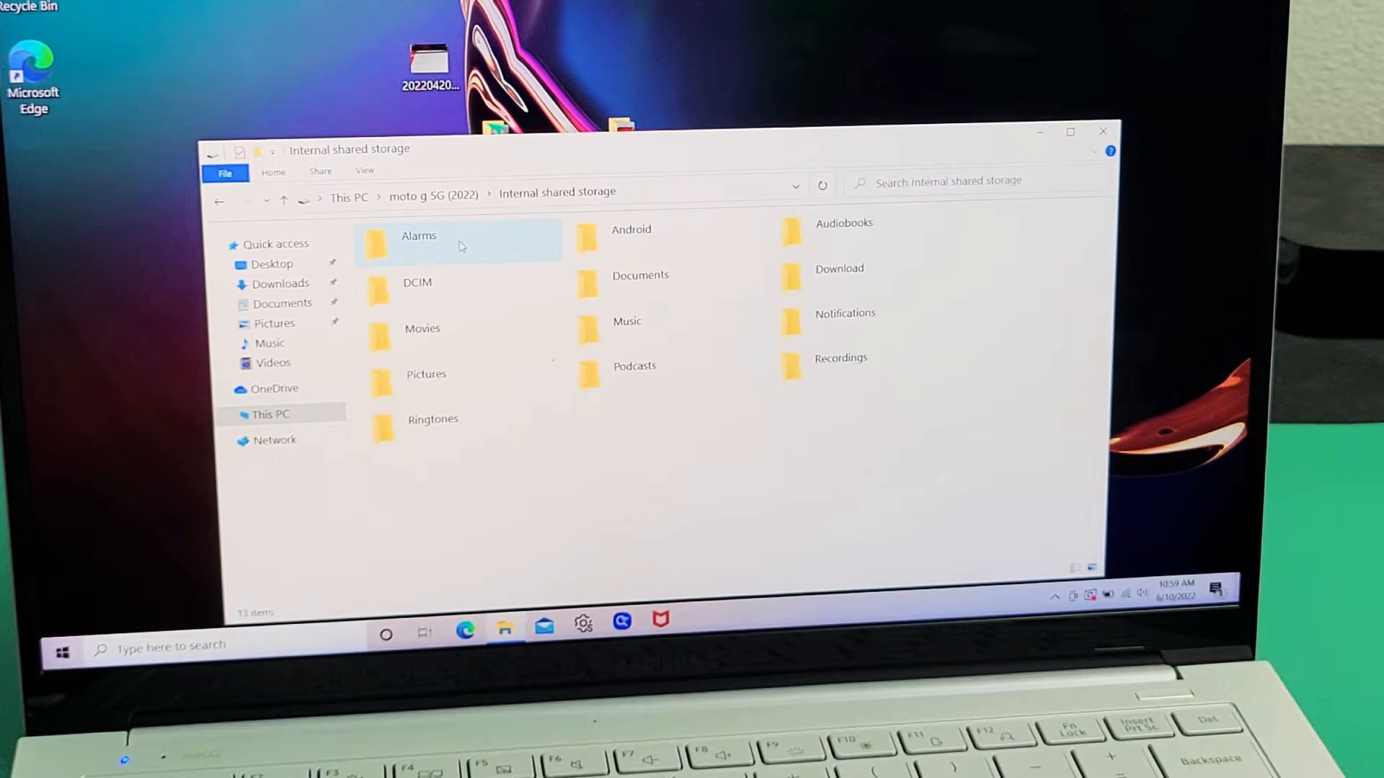
pyautogui.click(417, 282)
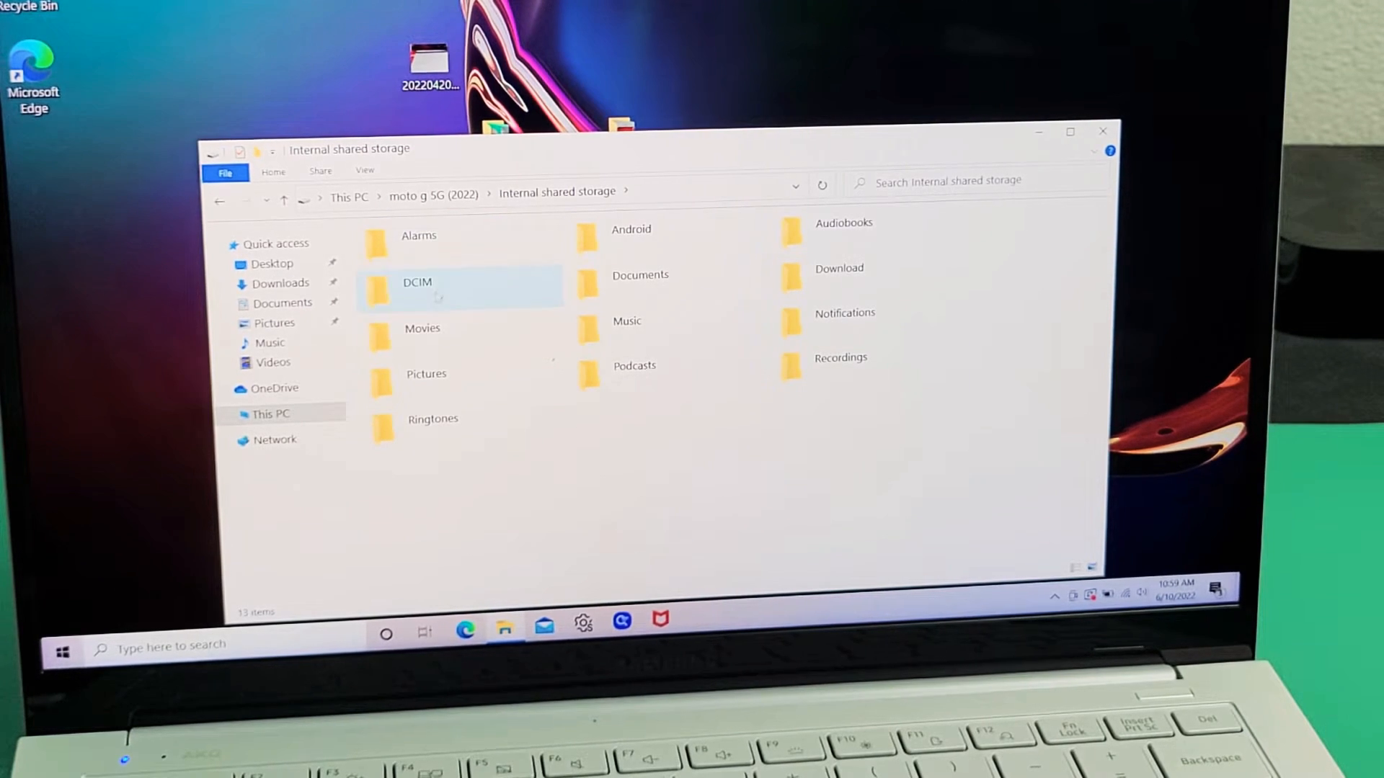
pyautogui.click(634, 366)
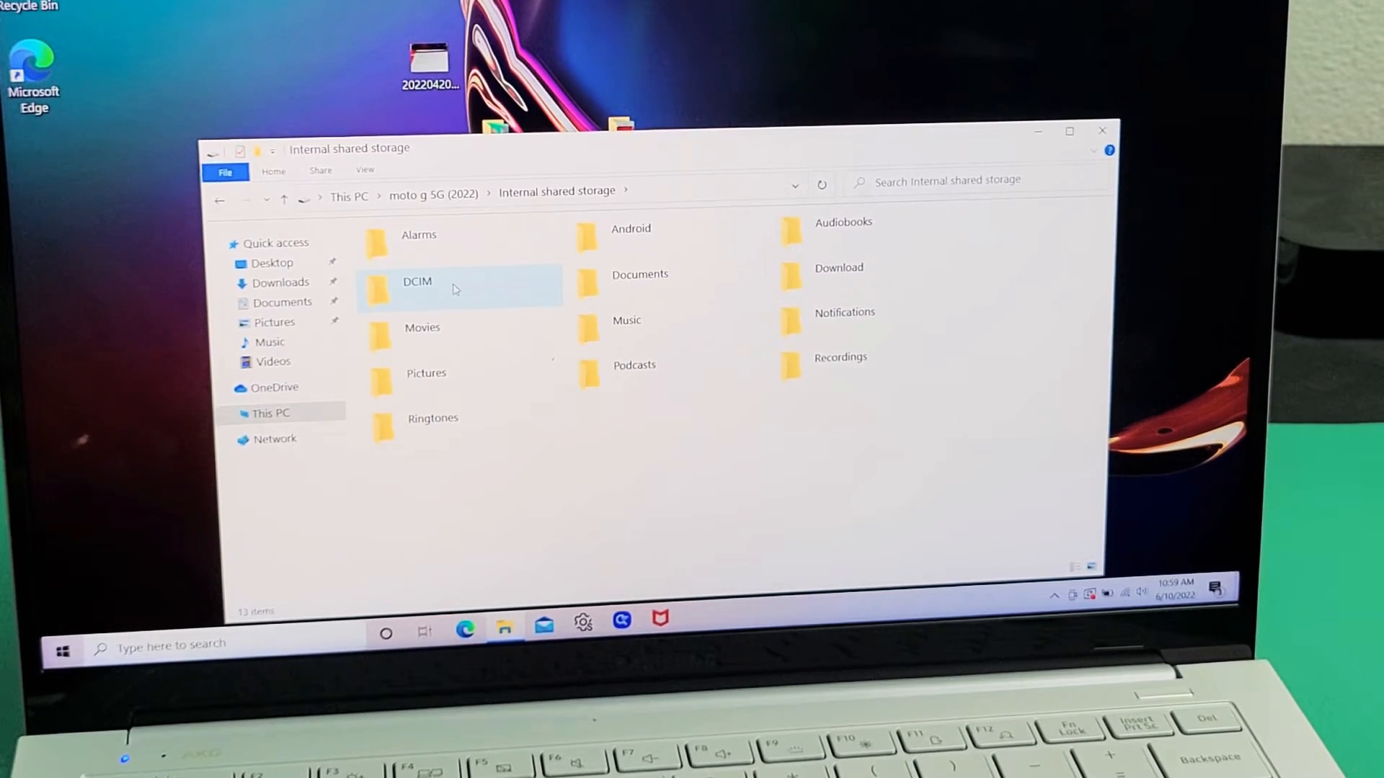
# Open DCIM and then its Camera folder of photos and videos
pyautogui.doubleClick(417, 282)
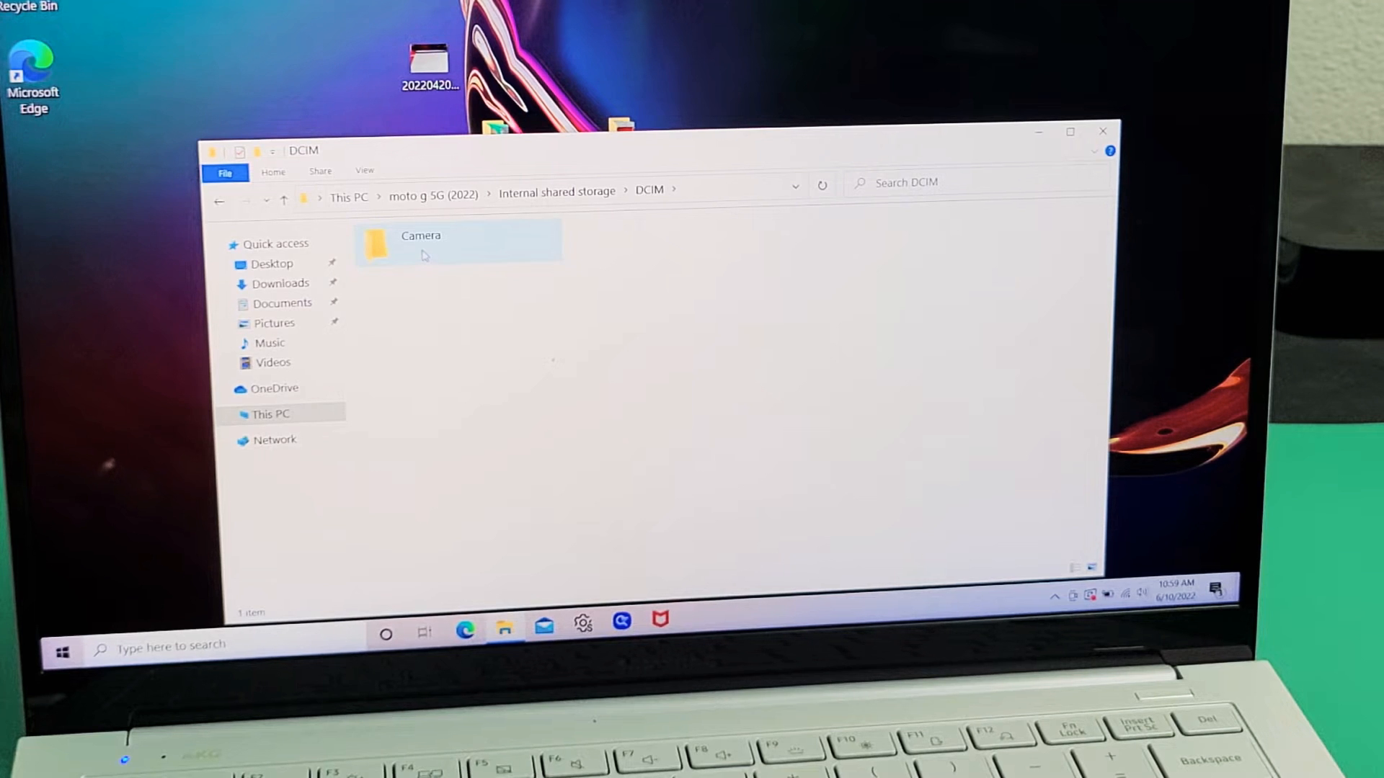
pyautogui.doubleClick(420, 243)
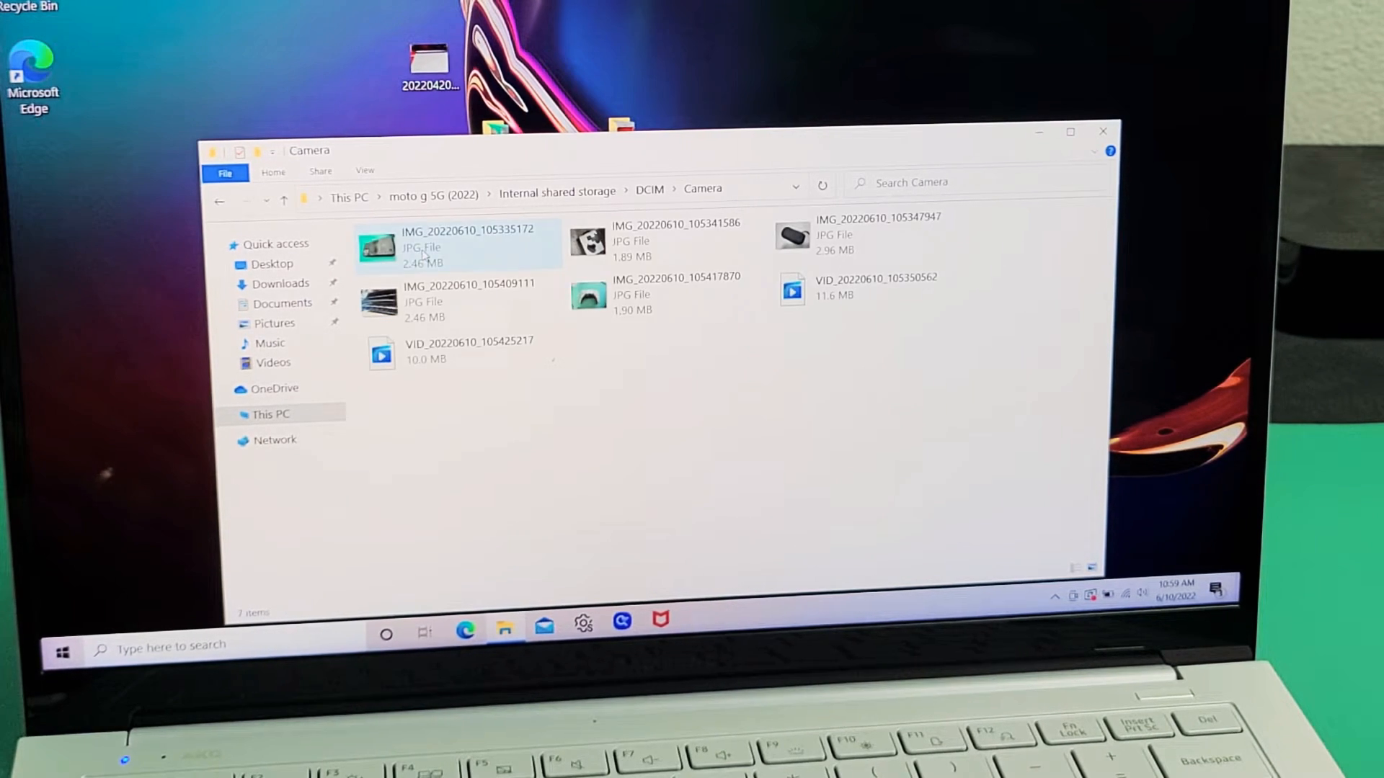
pyautogui.click(879, 236)
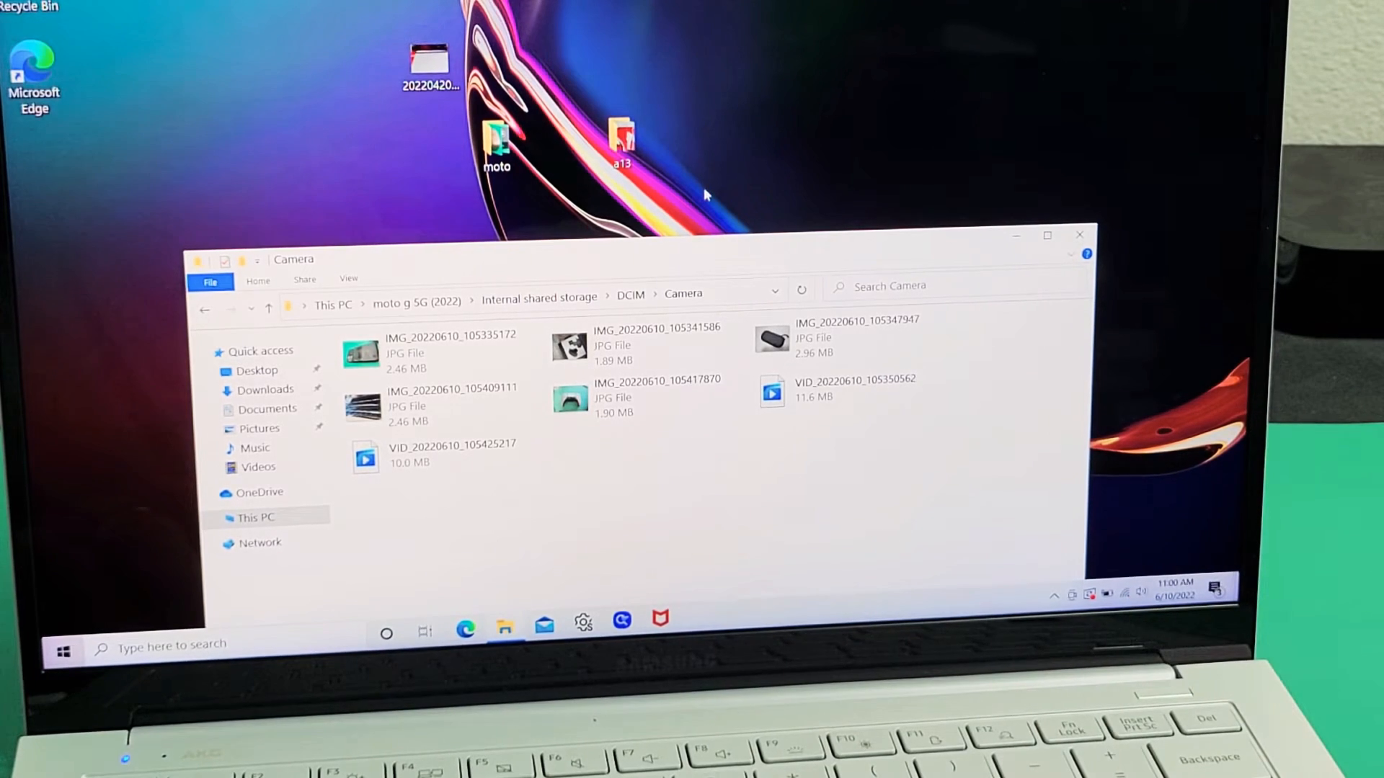
pyautogui.moveTo(829, 106)
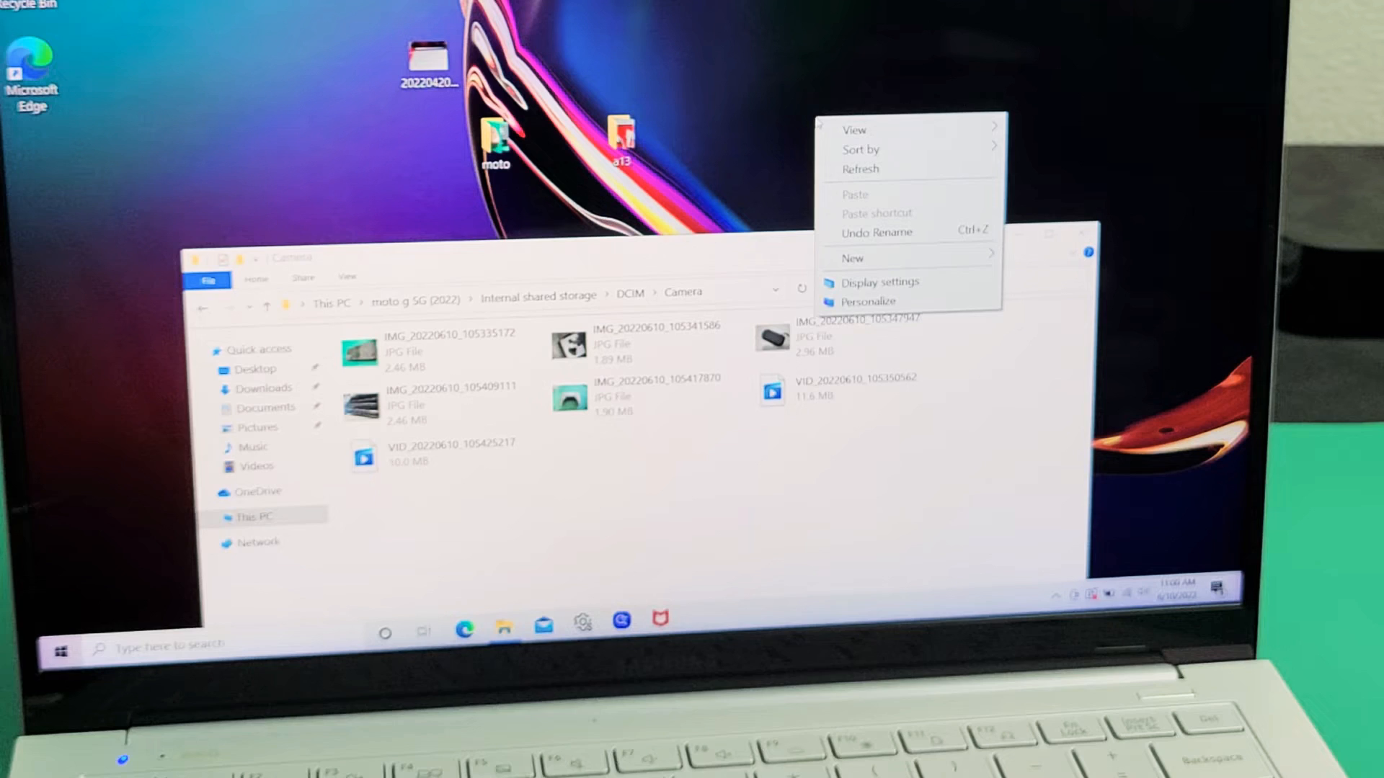
# Create a desktop folder named moto1, declining to merge with moto
pyautogui.click(853, 259)
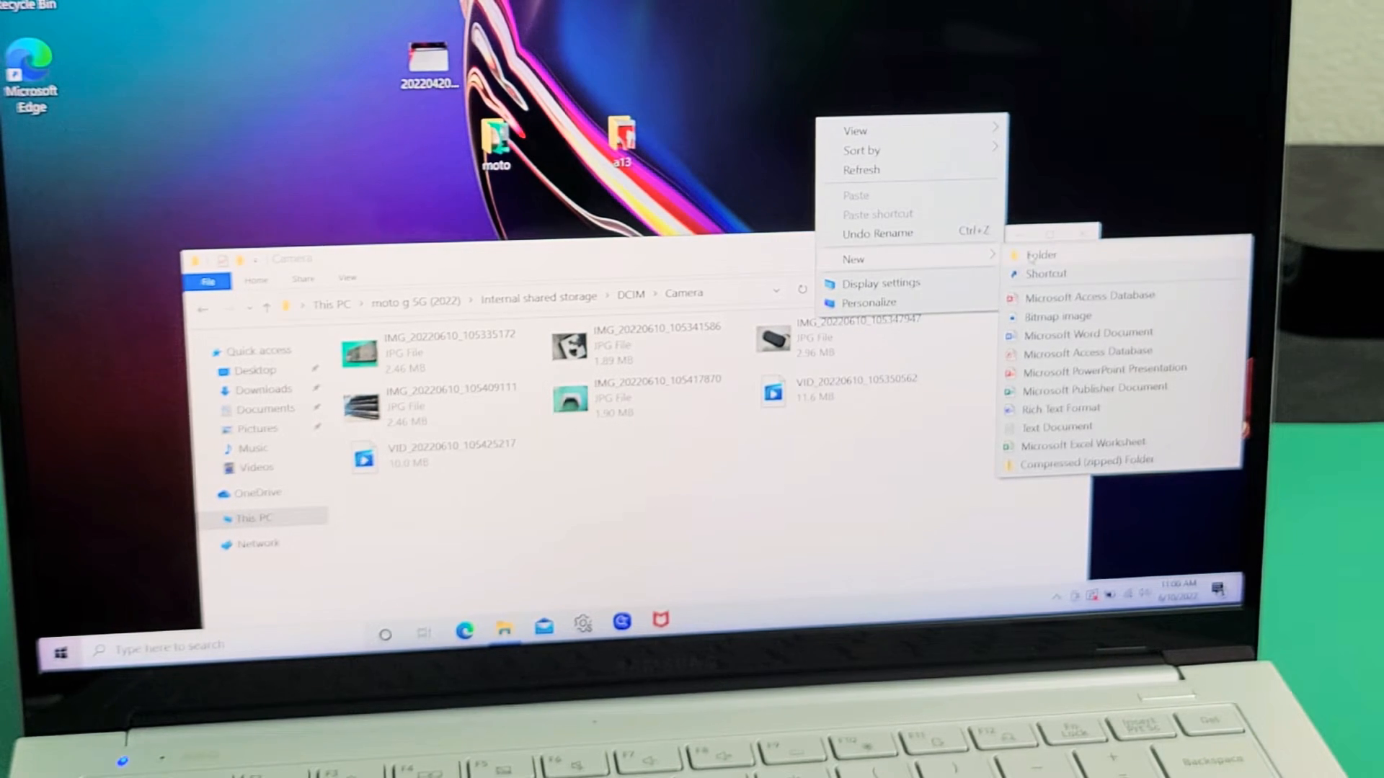
pyautogui.click(1042, 255)
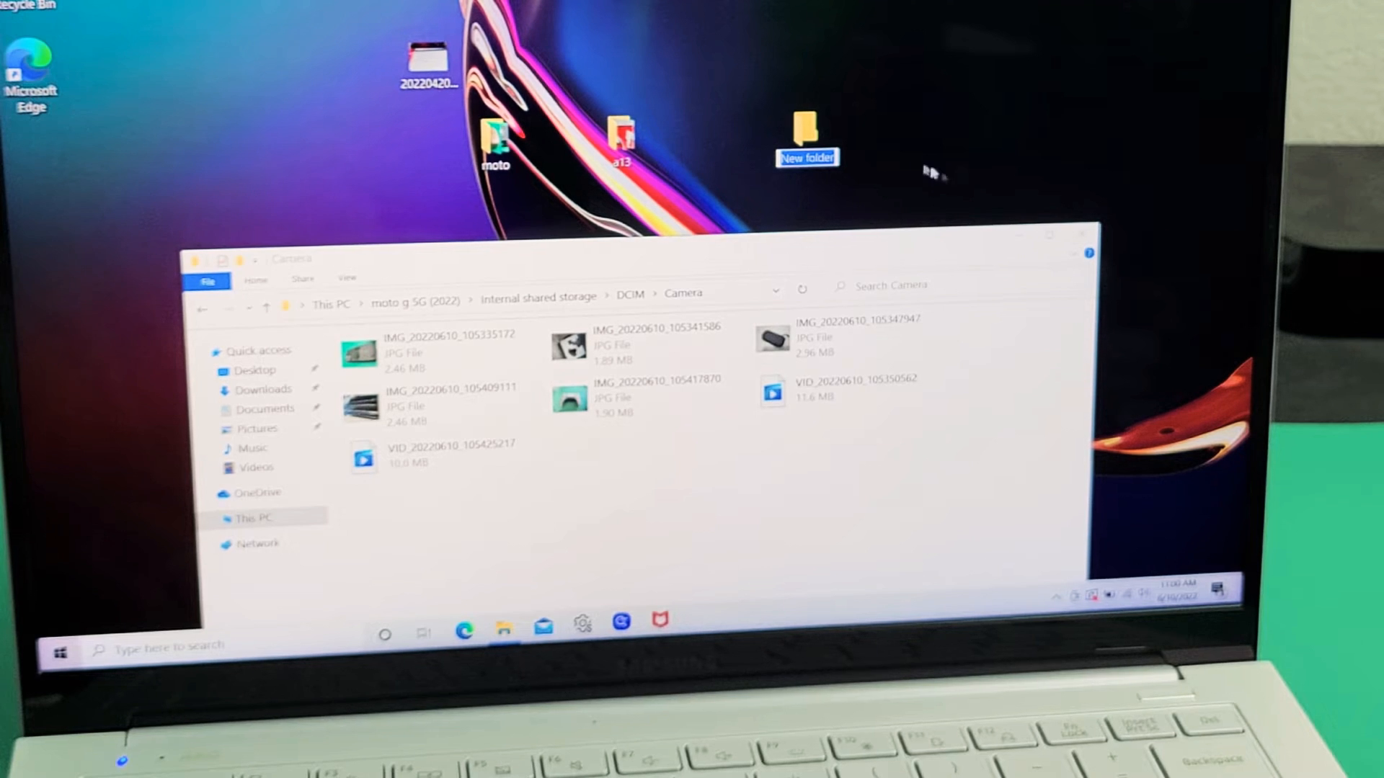
pyautogui.write('moto')
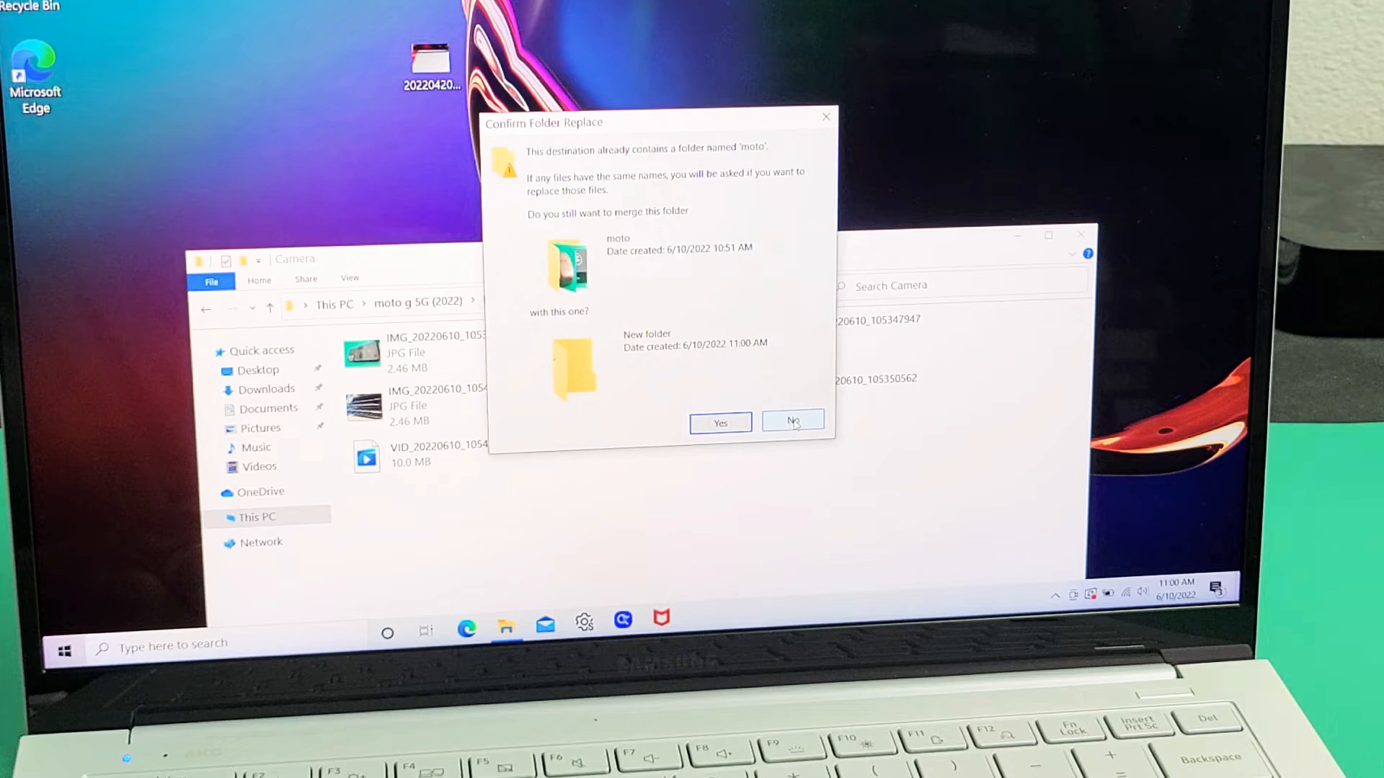
pyautogui.click(791, 423)
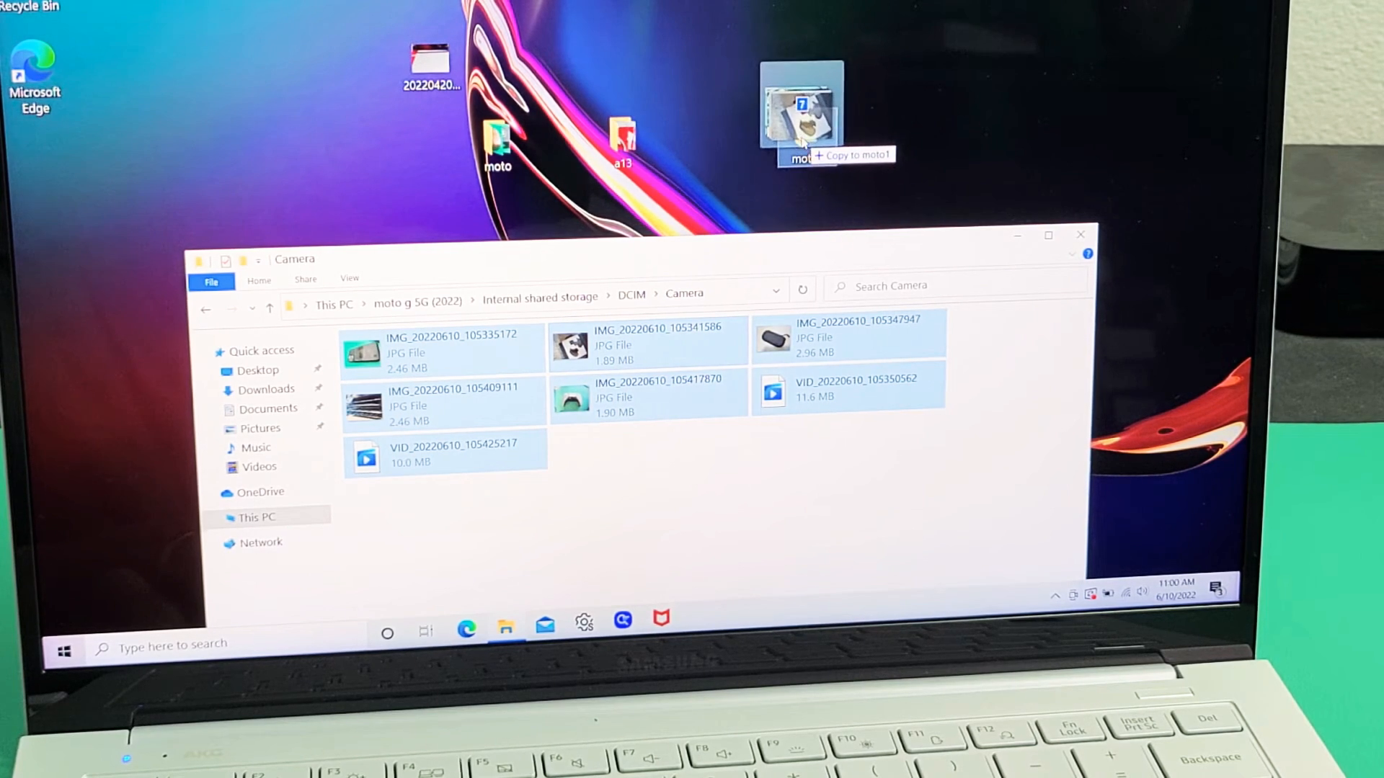
# Drag all seven Camera files onto the moto1 desktop folder
pyautogui.moveTo(798, 106); pyautogui.dragTo(806, 137)
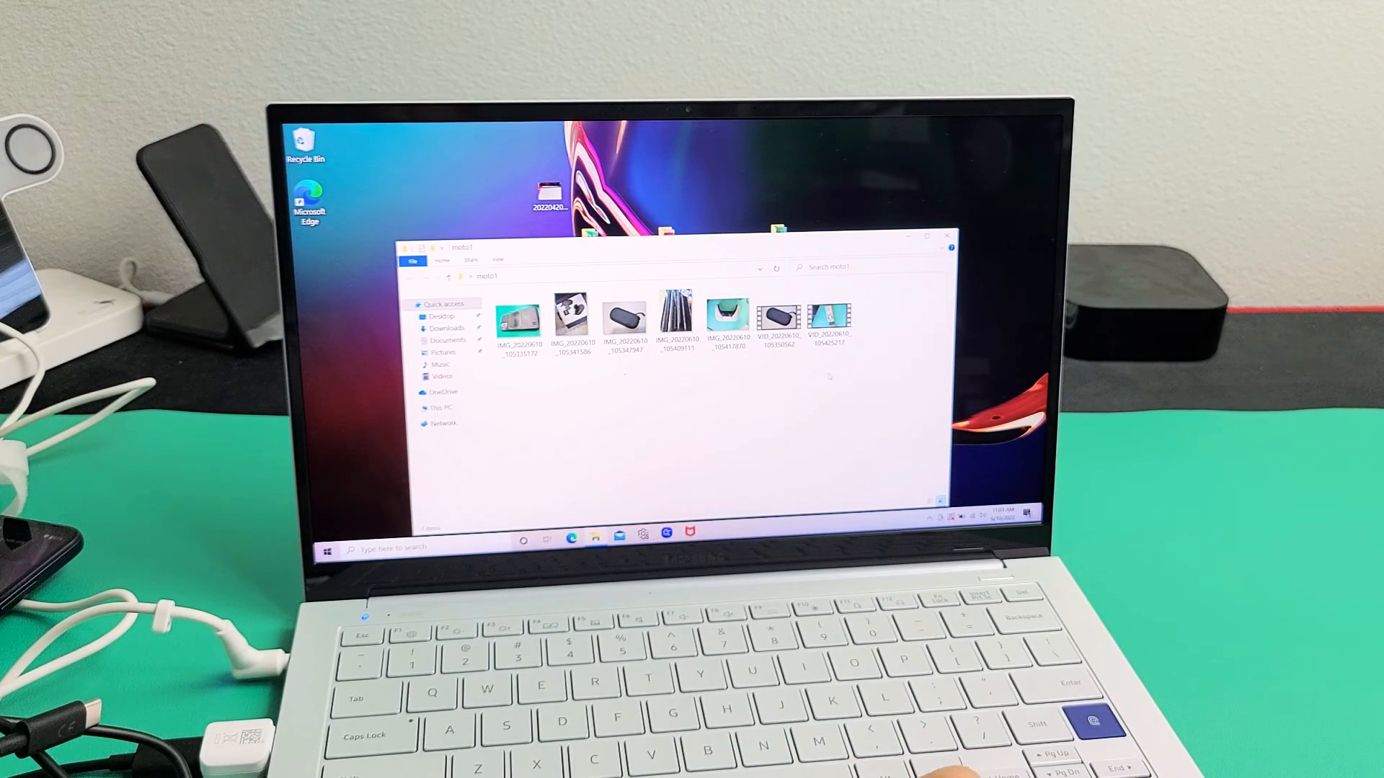
# Select all seven copied files inside moto1 with Ctrl+A
pyautogui.press('ctrl+a')
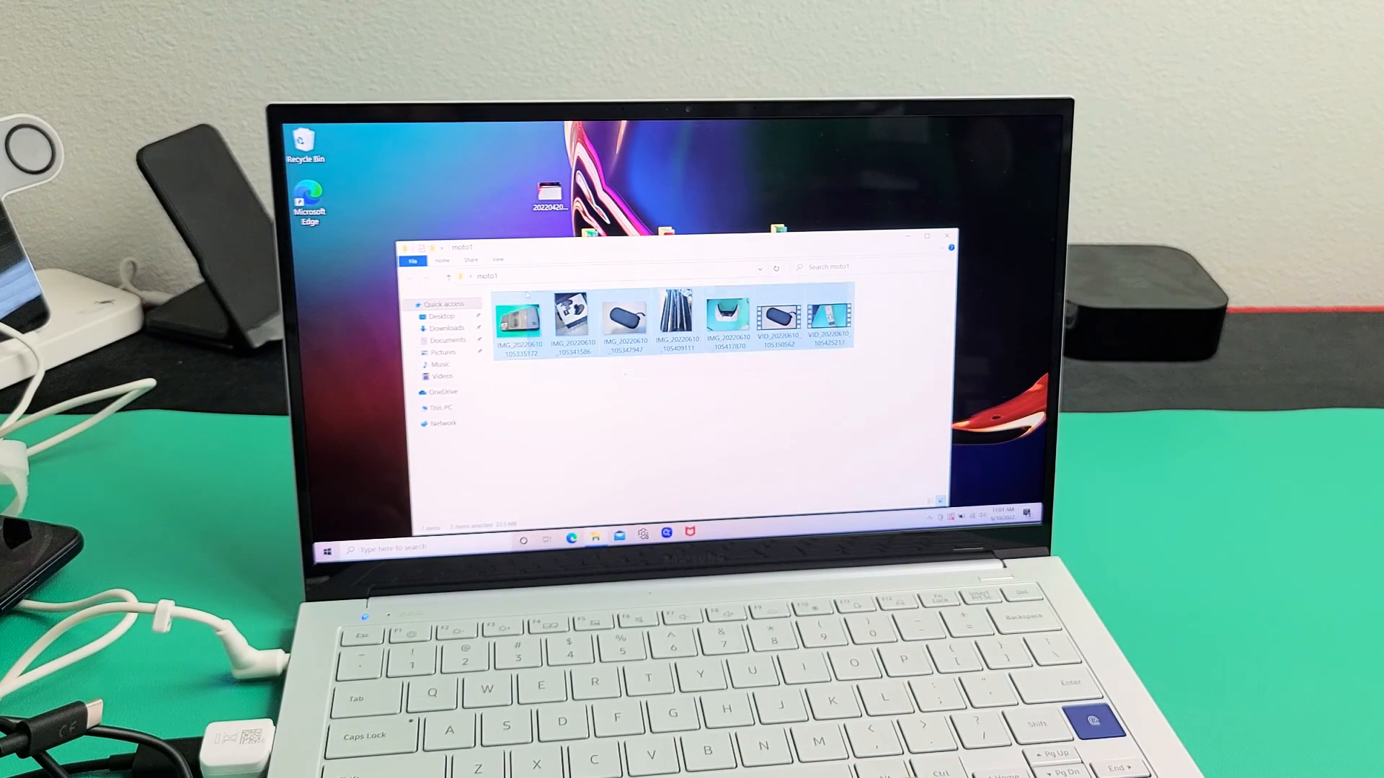